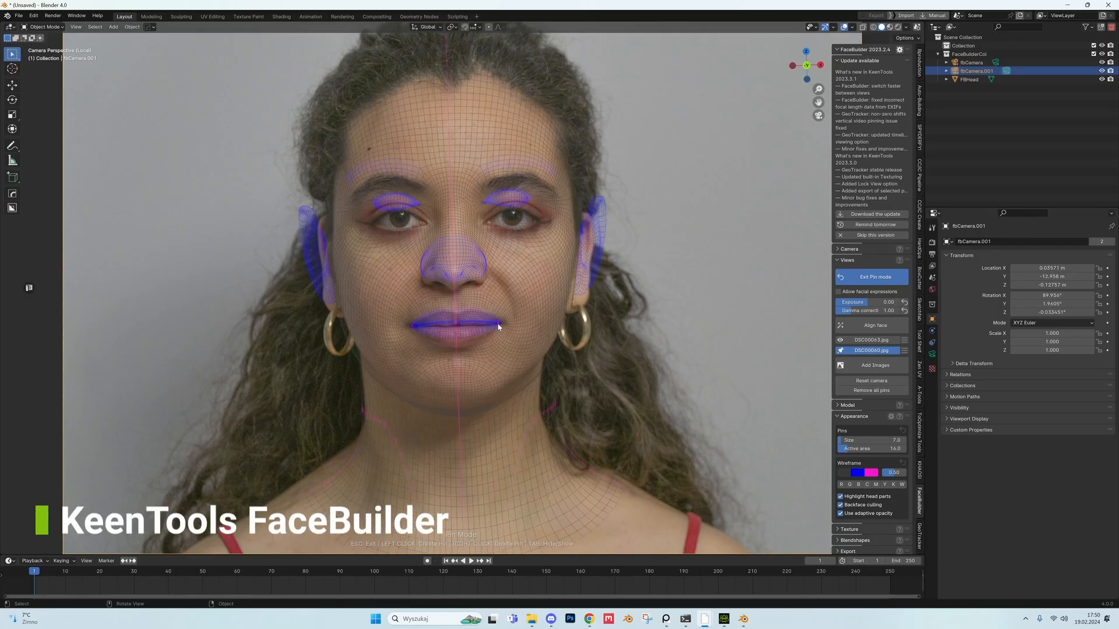
Align the FaceBuilder face mesh pins with the woman's photo
{"action": "left_click_drag", "start_coordinate": [498, 326], "coordinate": [534, 225]}
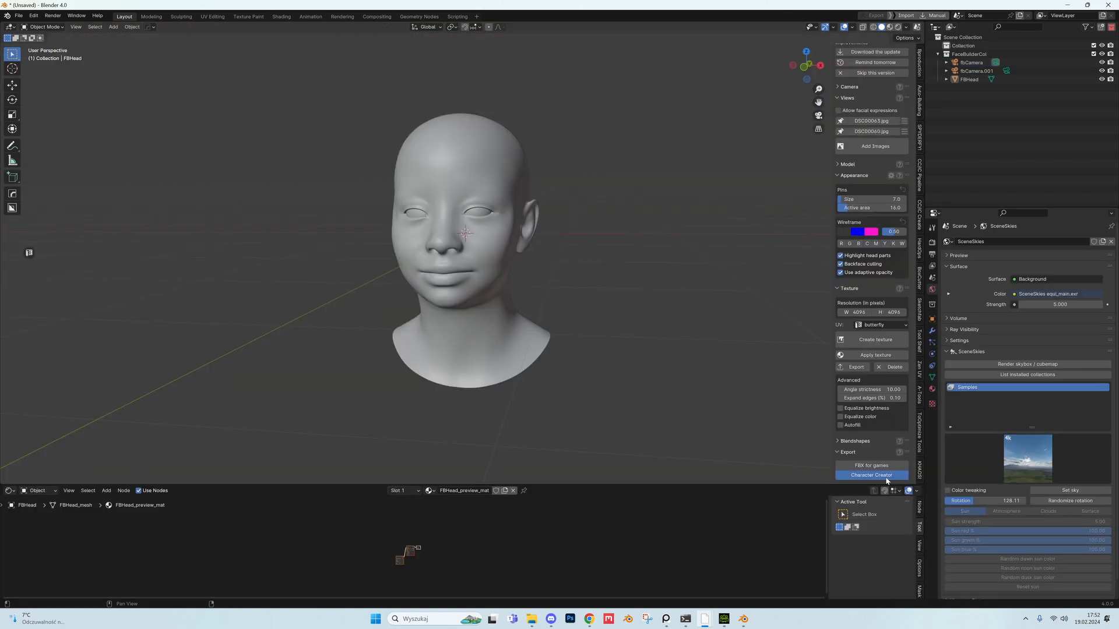
Send the head to Character Creator and generate a Female body with skin detail templates
{"action": "left_click", "coordinate": [872, 475]}
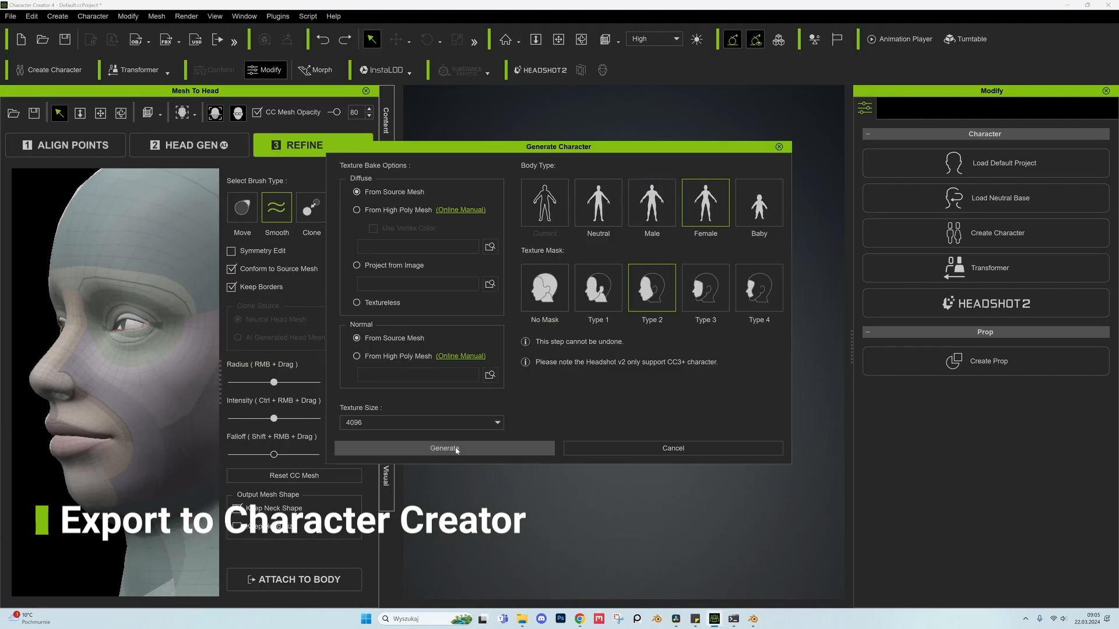
{"action": "left_click", "coordinate": [443, 448]}
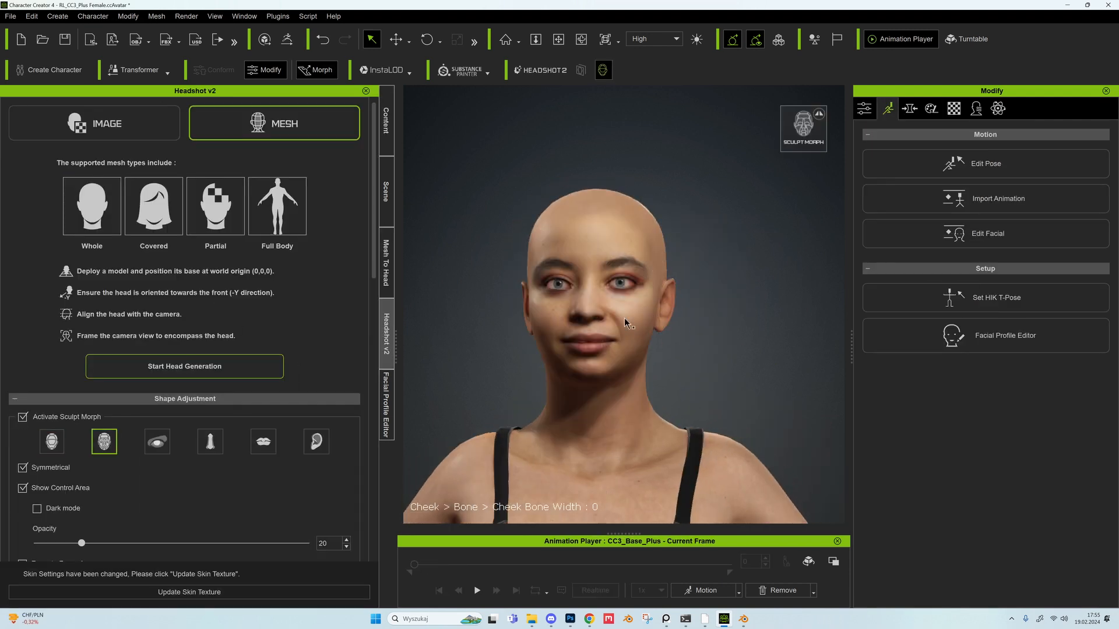
{"action": "left_click", "coordinate": [316, 441]}
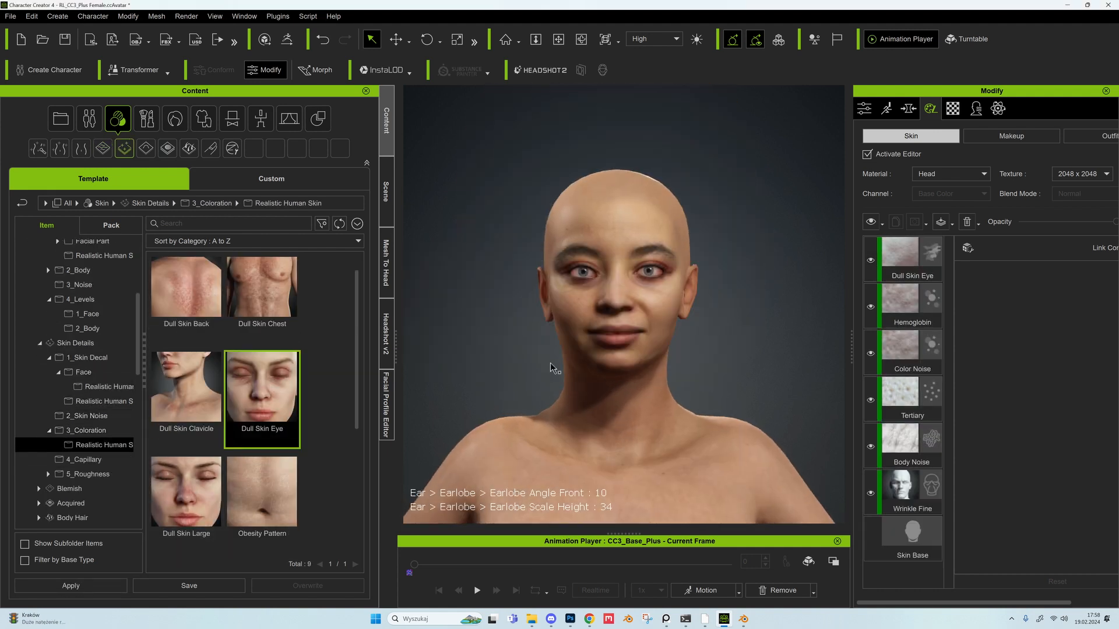
Apply hair and grime layers from the Content templates, browsing the body-hair styles
{"action": "left_click", "coordinate": [85, 436]}
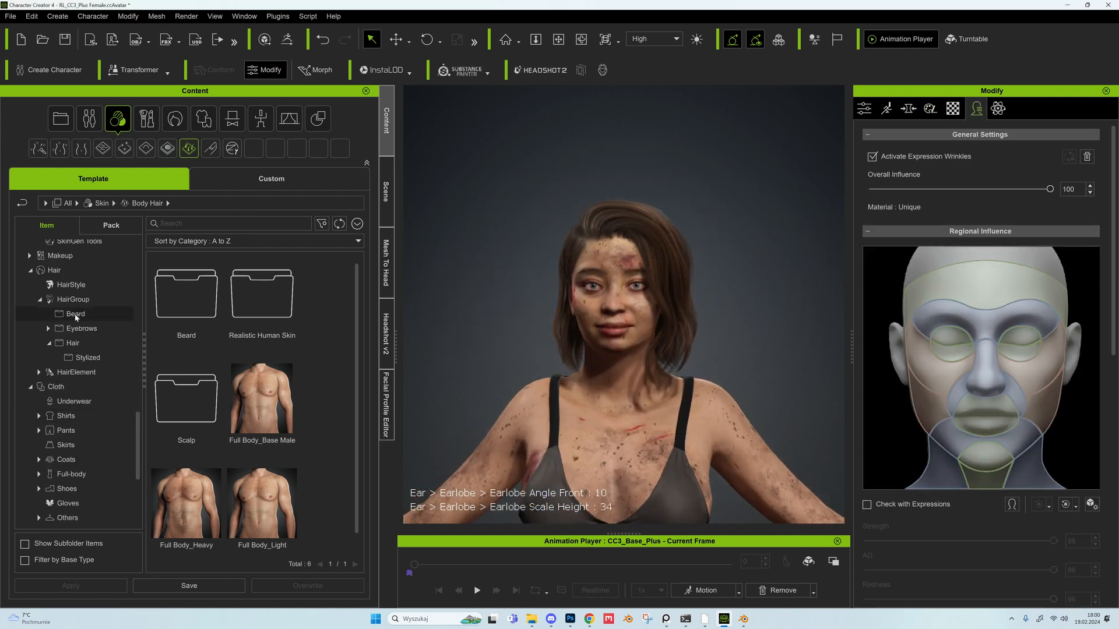
{"action": "left_click", "coordinate": [260, 119]}
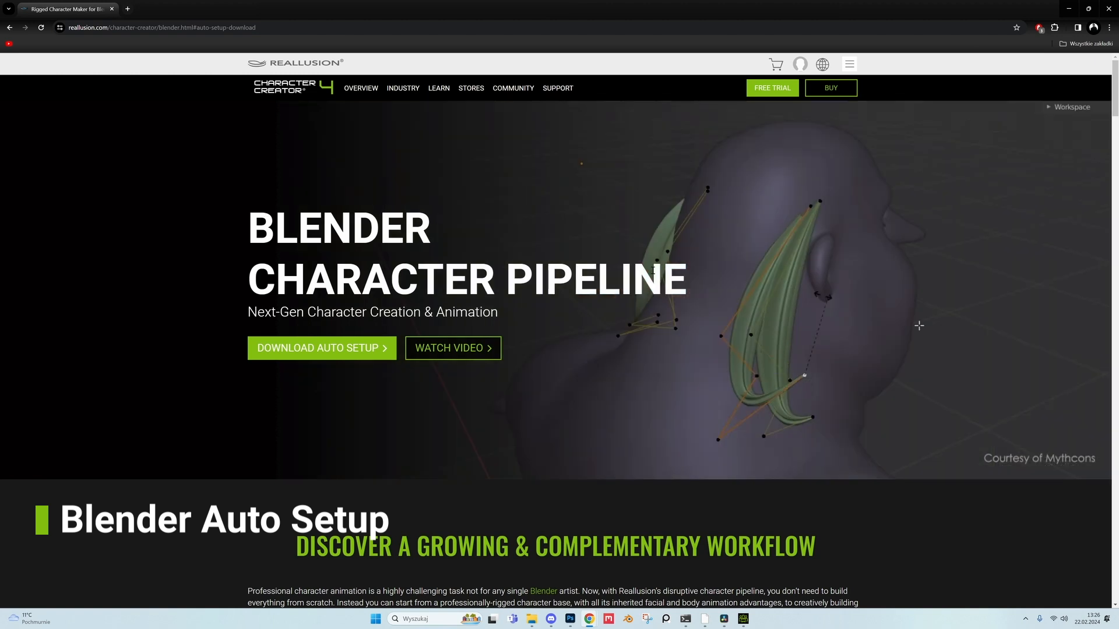
{"action": "scroll", "scroll_direction": "down", "scroll_amount": 3}
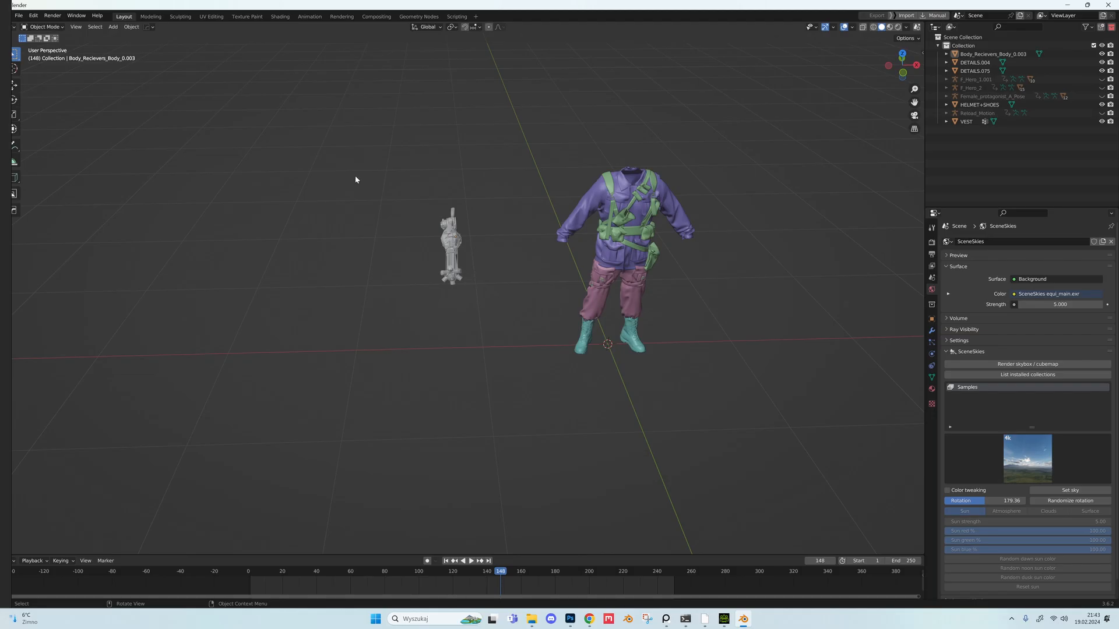
Select a clothing piece in the Outliner and move it onto the character mesh
{"action": "left_click", "coordinate": [18, 15]}
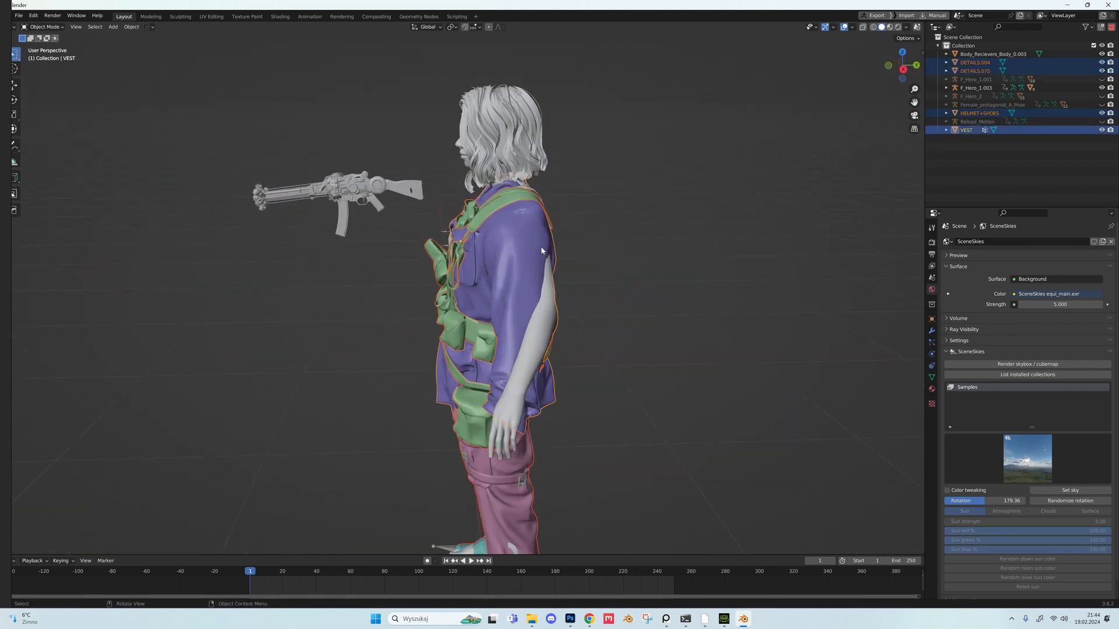
{"action": "key", "text": "g"}
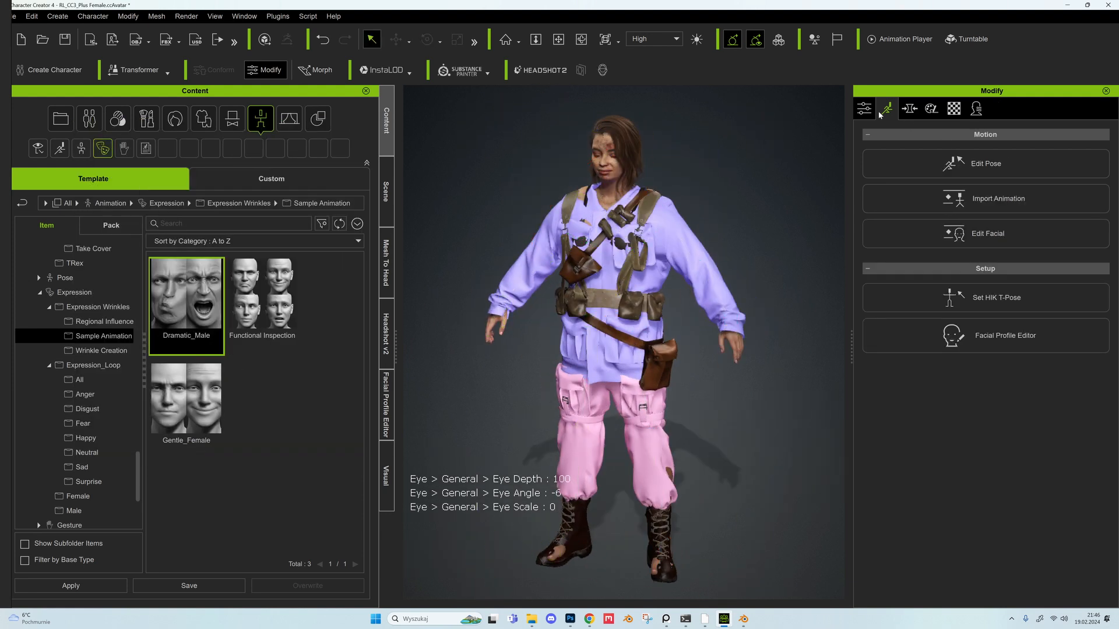
Transfer Default-preset skin weights to two clothing pieces on the character
{"action": "left_click", "coordinate": [864, 108]}
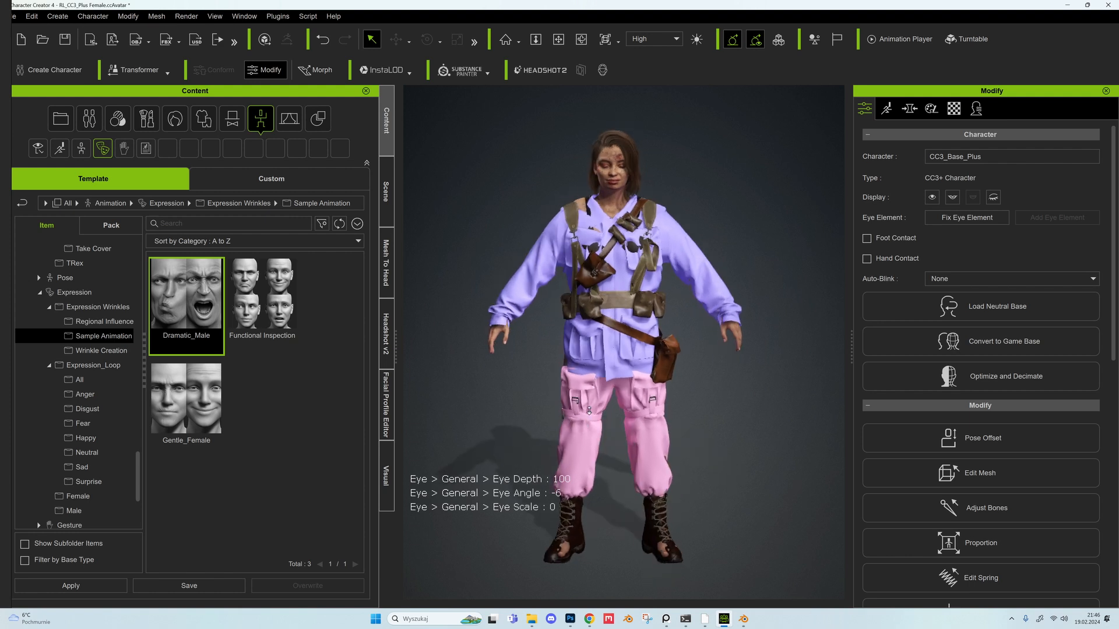
{"action": "left_click", "coordinate": [1005, 237]}
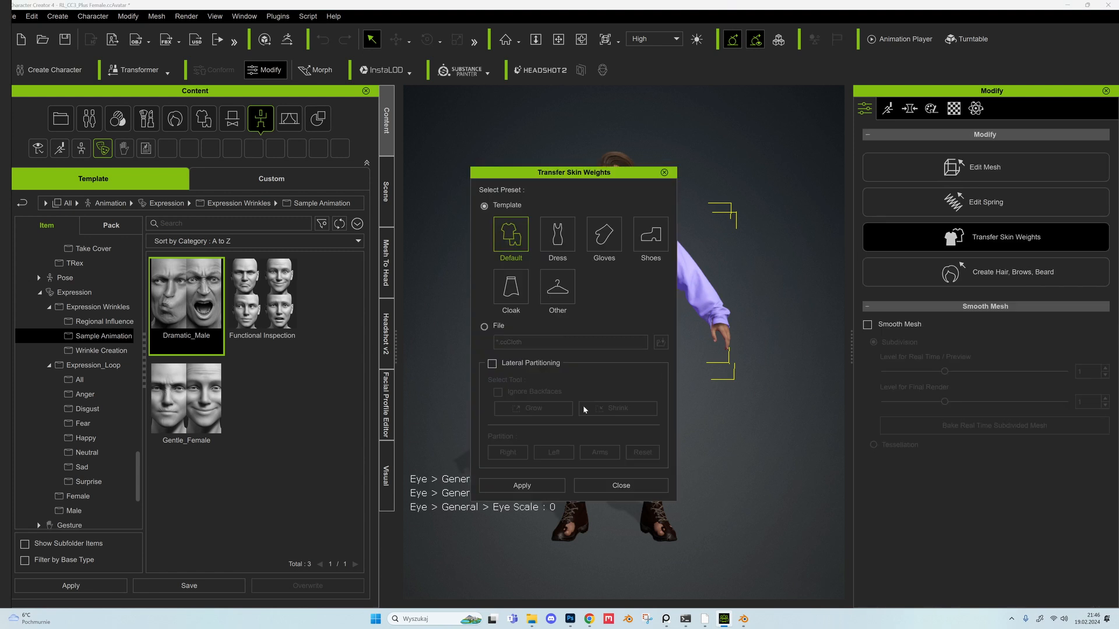
{"action": "left_click", "coordinate": [620, 484]}
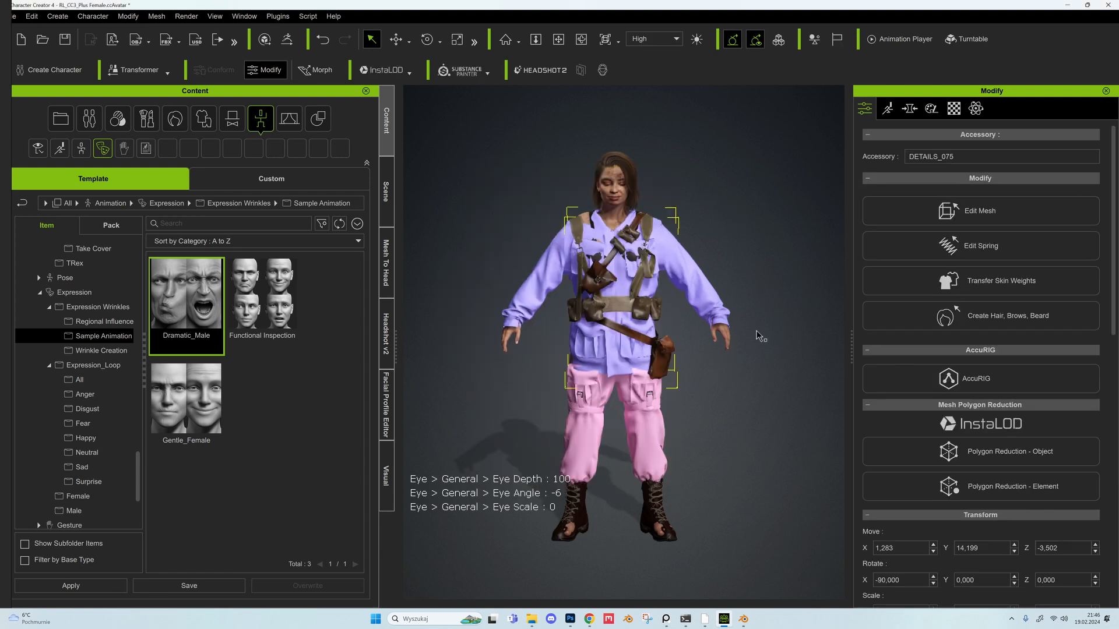
{"action": "left_click", "coordinate": [980, 281]}
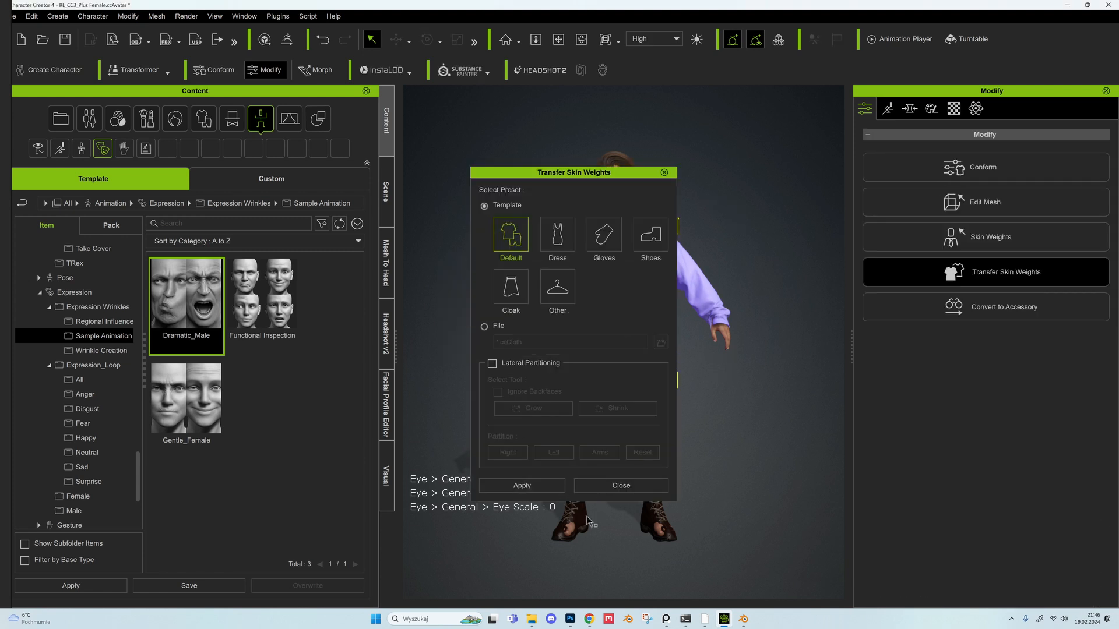
{"action": "left_click", "coordinate": [619, 485]}
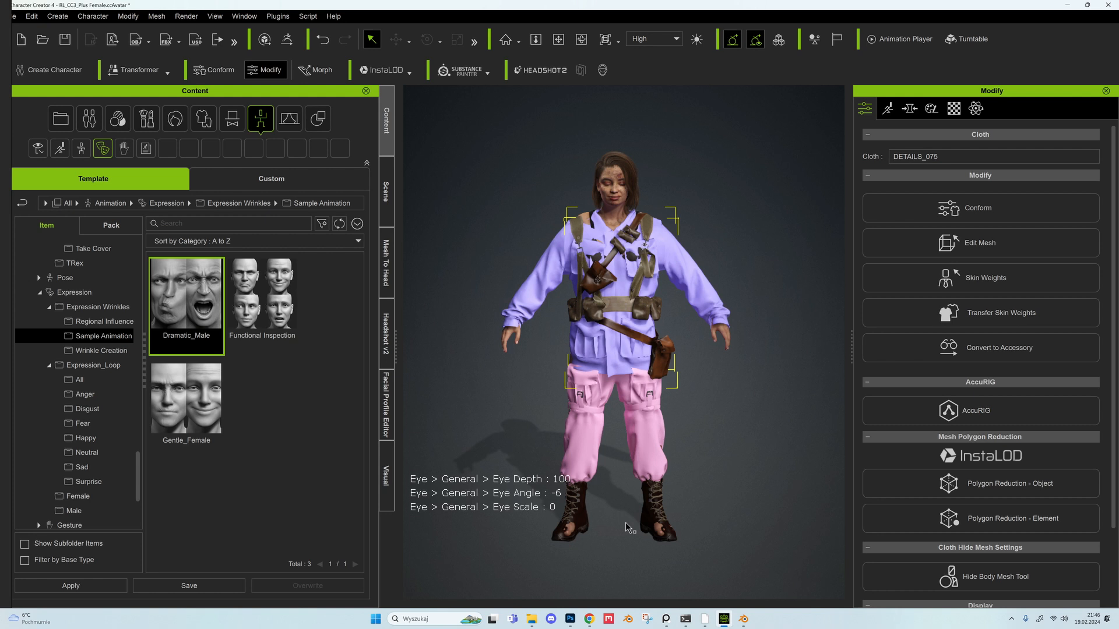
Pick the HELMET_SHOES item from the Scene object list
{"action": "left_click", "coordinate": [386, 192]}
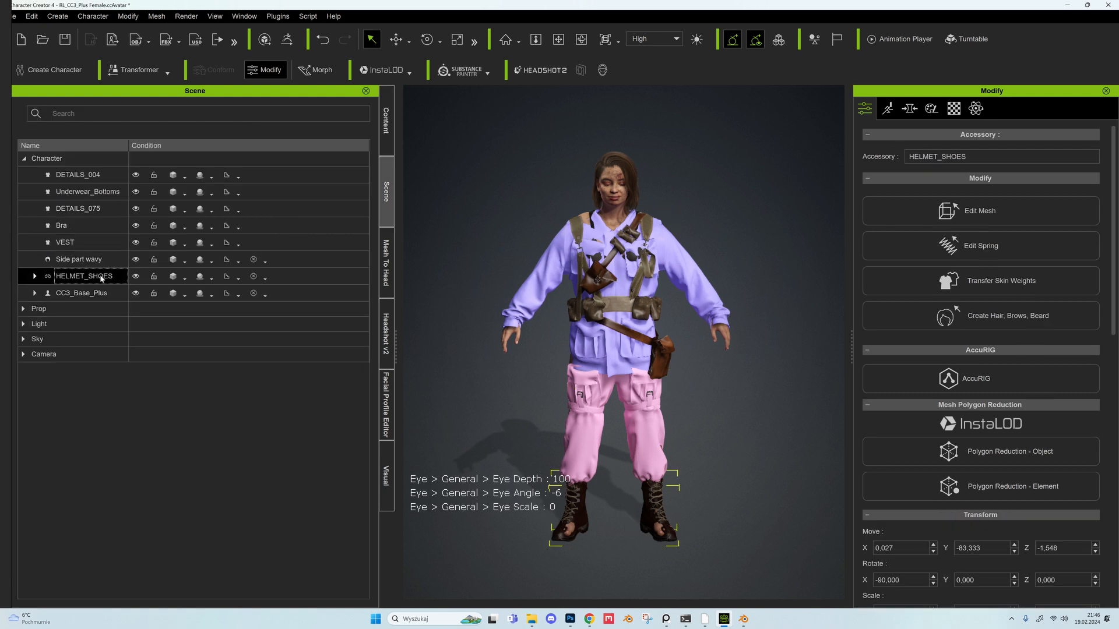
{"action": "left_click", "coordinate": [980, 281]}
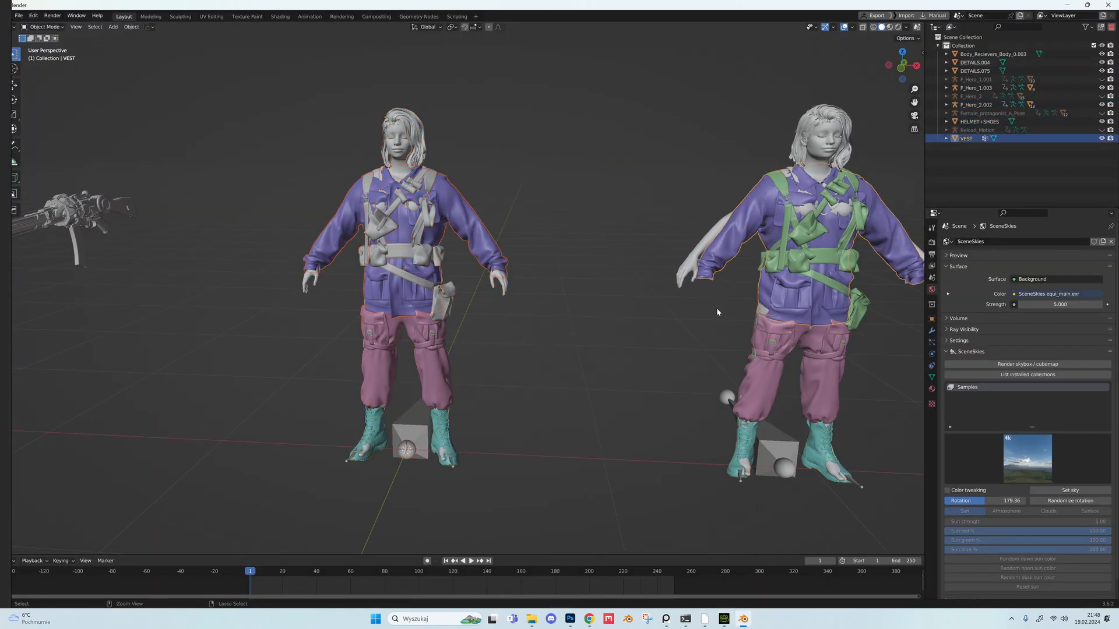
Select the DETAILS vest gear and sculpt-push it snug against the body
{"action": "left_click", "coordinate": [46, 27]}
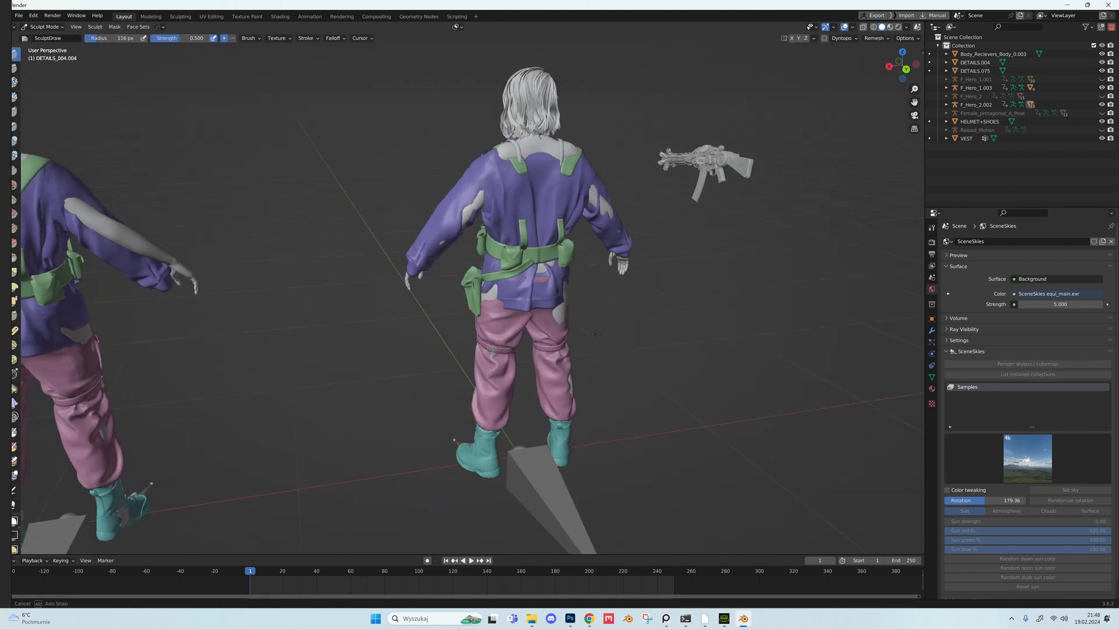
{"action": "left_click_drag", "start_coordinate": [592, 329], "coordinate": [484, 300]}
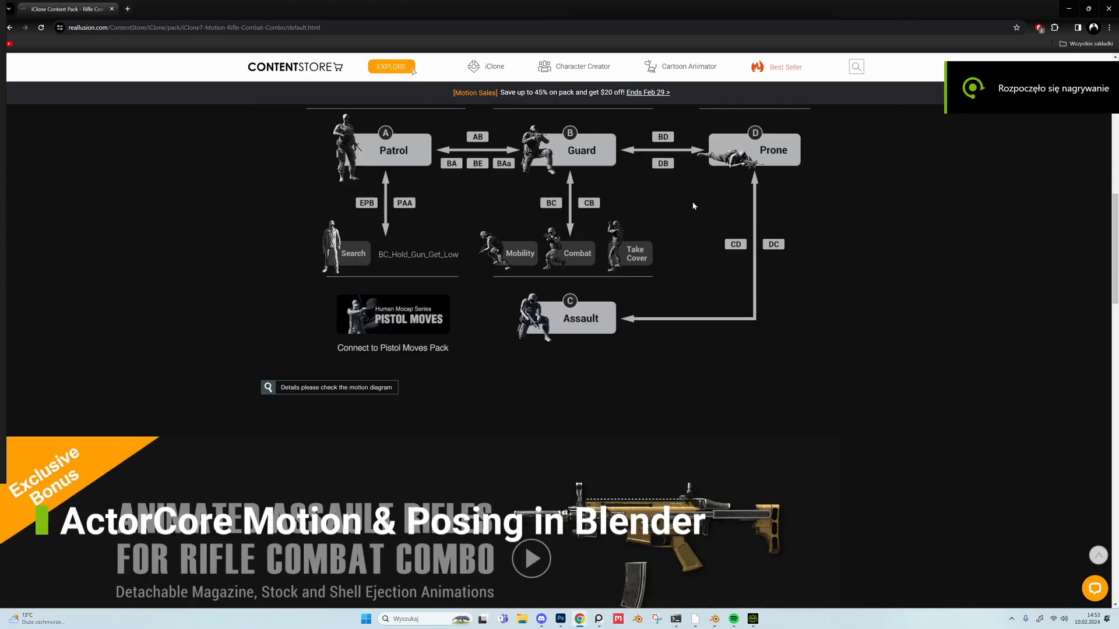
Scroll the Rifle Combat Combo page to its motion diagram and back
{"action": "scroll", "scroll_direction": "down", "scroll_amount": 3}
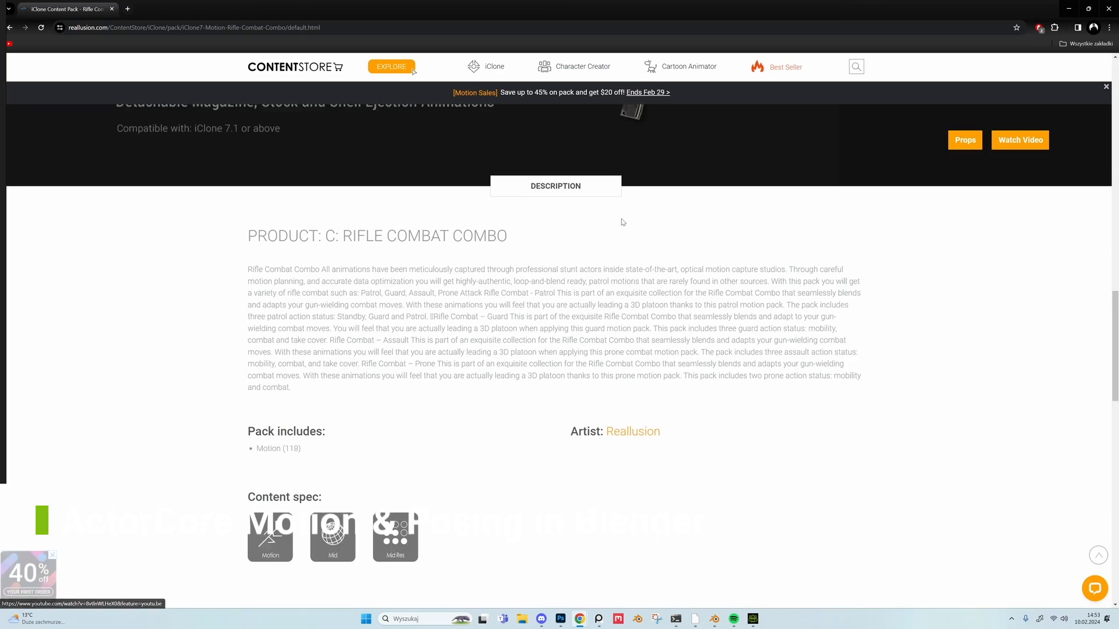
{"action": "scroll", "scroll_direction": "up", "scroll_amount": 3}
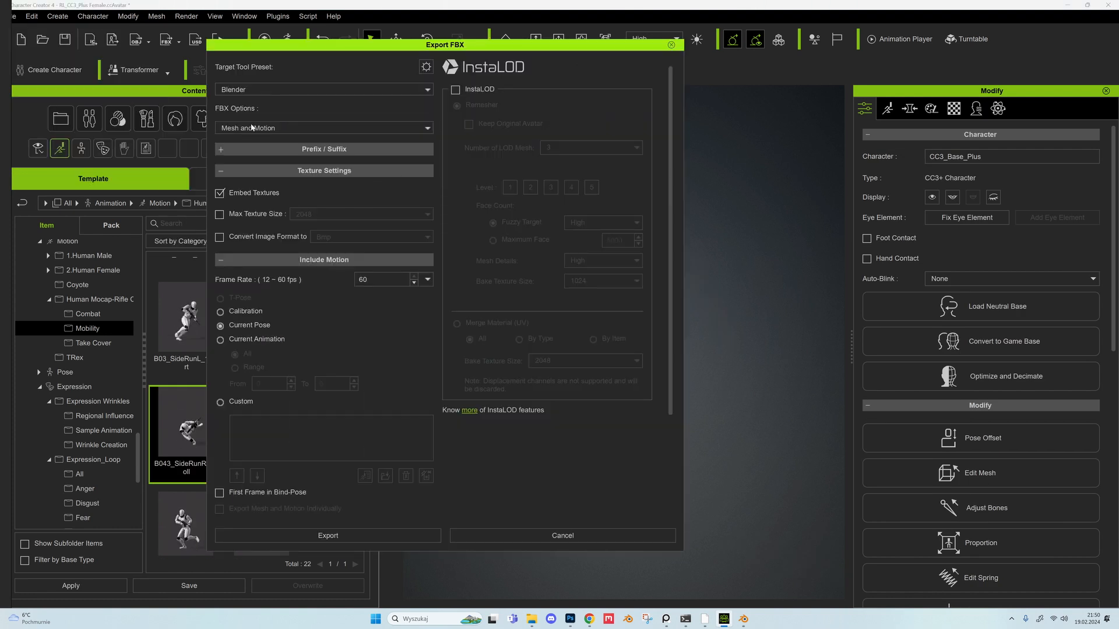
Export the Current Animation as a motion-only Blender FBX file
{"action": "left_click", "coordinate": [323, 127]}
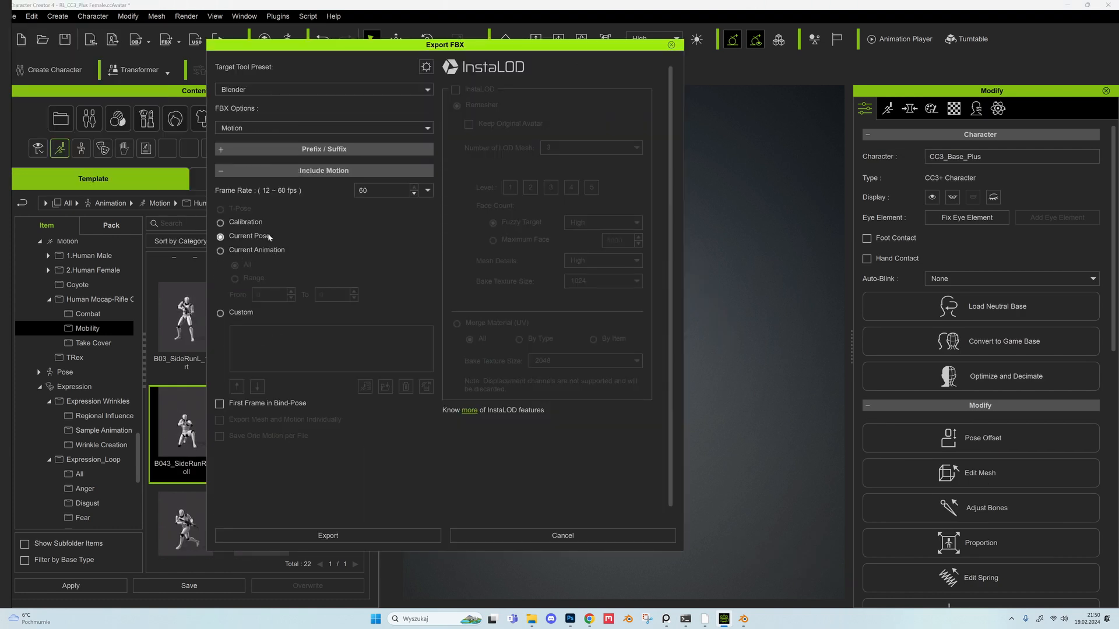
{"action": "left_click", "coordinate": [220, 249]}
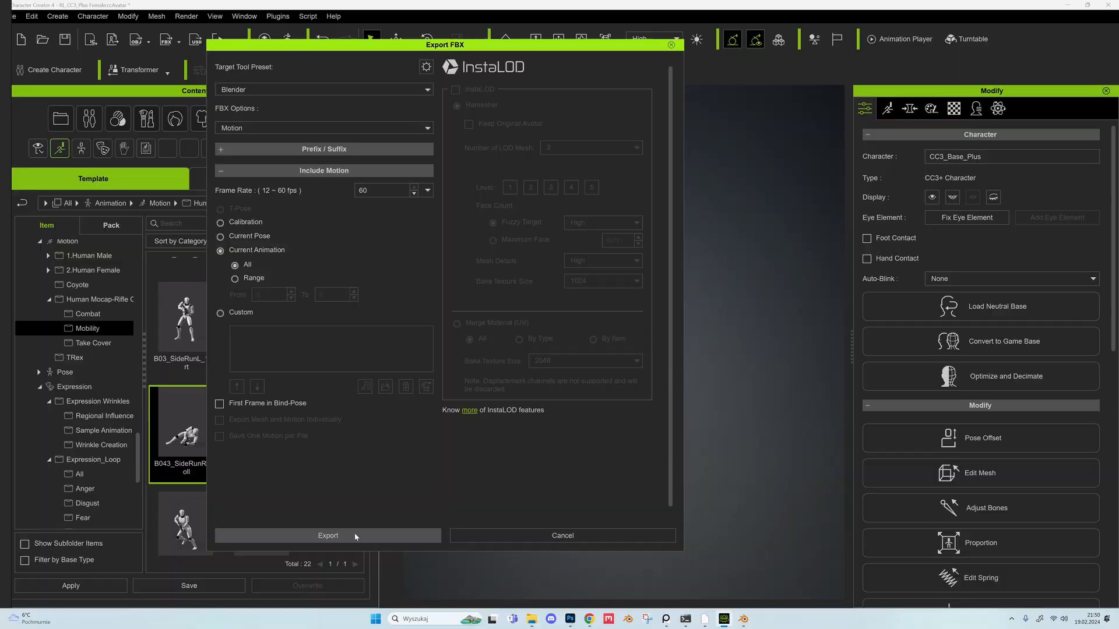
{"action": "left_click", "coordinate": [327, 536]}
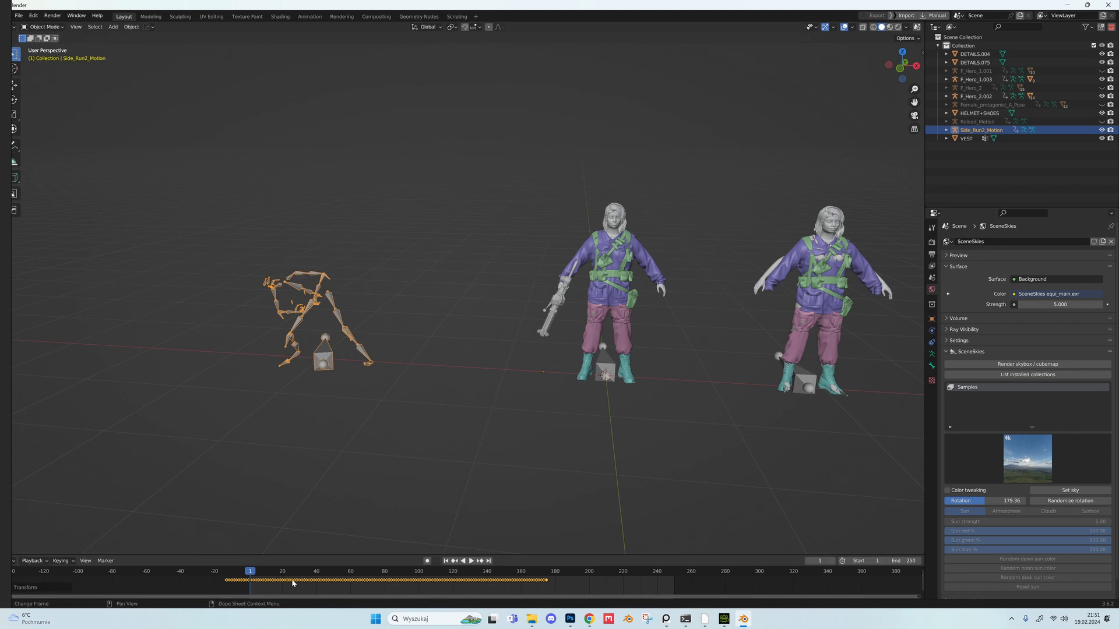
{"action": "mouse_move", "coordinate": [301, 583]}
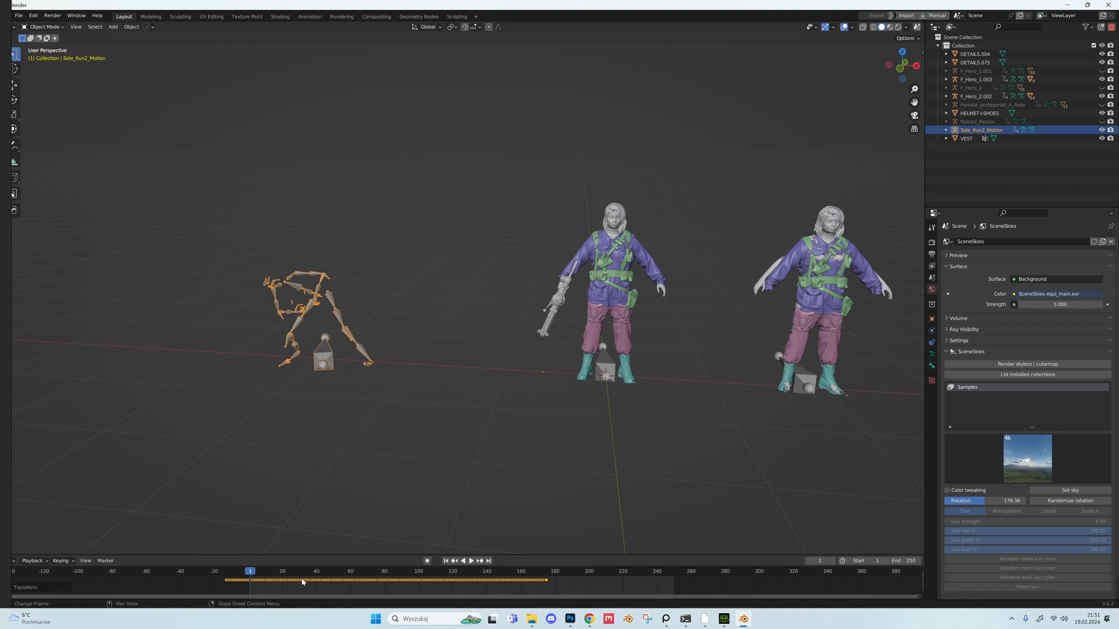
{"action": "mouse_move", "coordinate": [304, 479]}
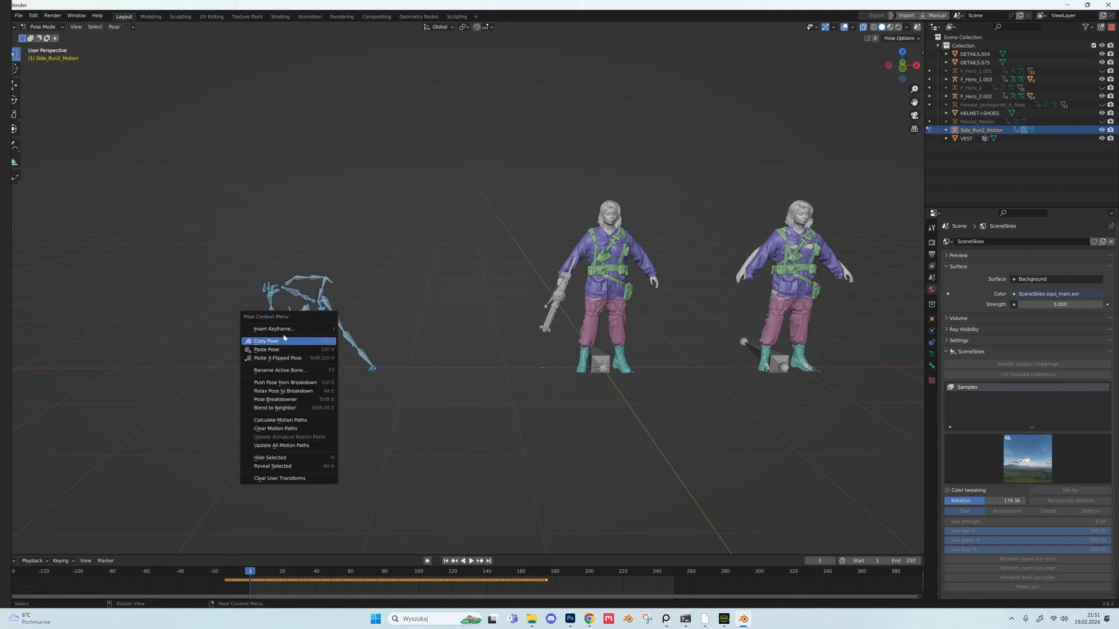
Copy the Side_Run2_Motion skeleton's current pose for the character rig
{"action": "left_click", "coordinate": [265, 342]}
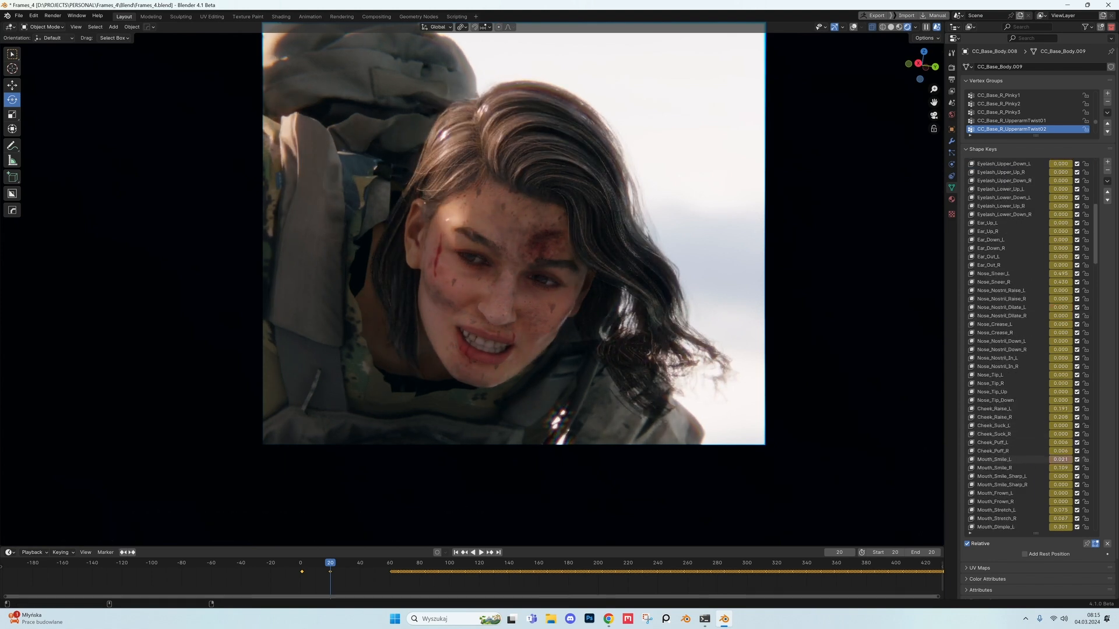
Rotate the hair strands near her cheek with proportional editing
{"action": "scroll", "scroll_direction": "down", "scroll_amount": 3}
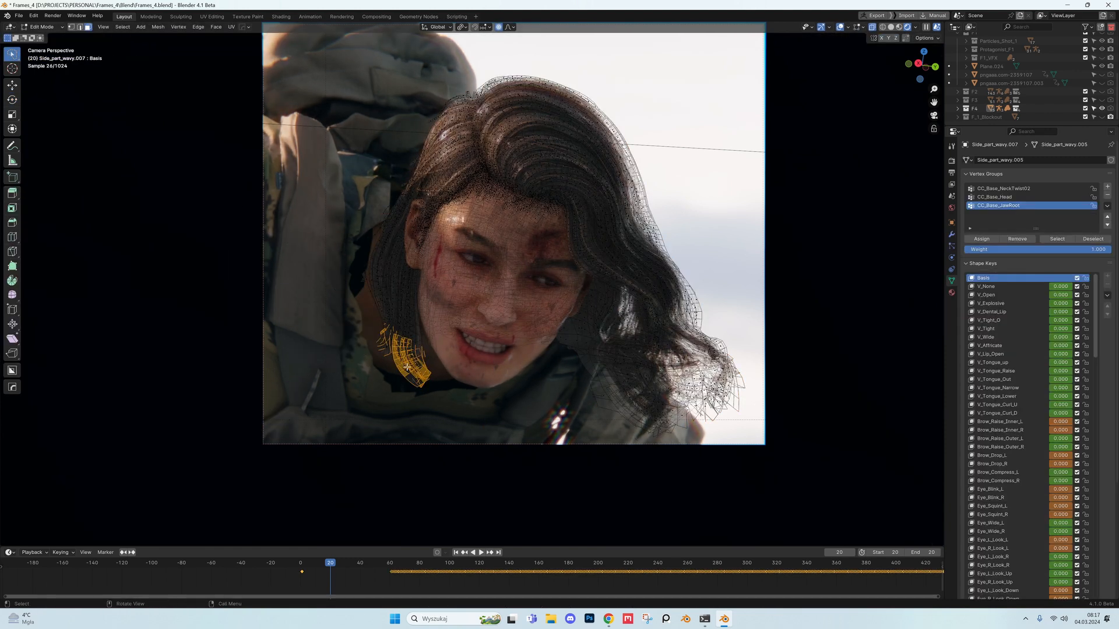
{"action": "left_click_drag", "start_coordinate": [407, 349], "coordinate": [370, 313]}
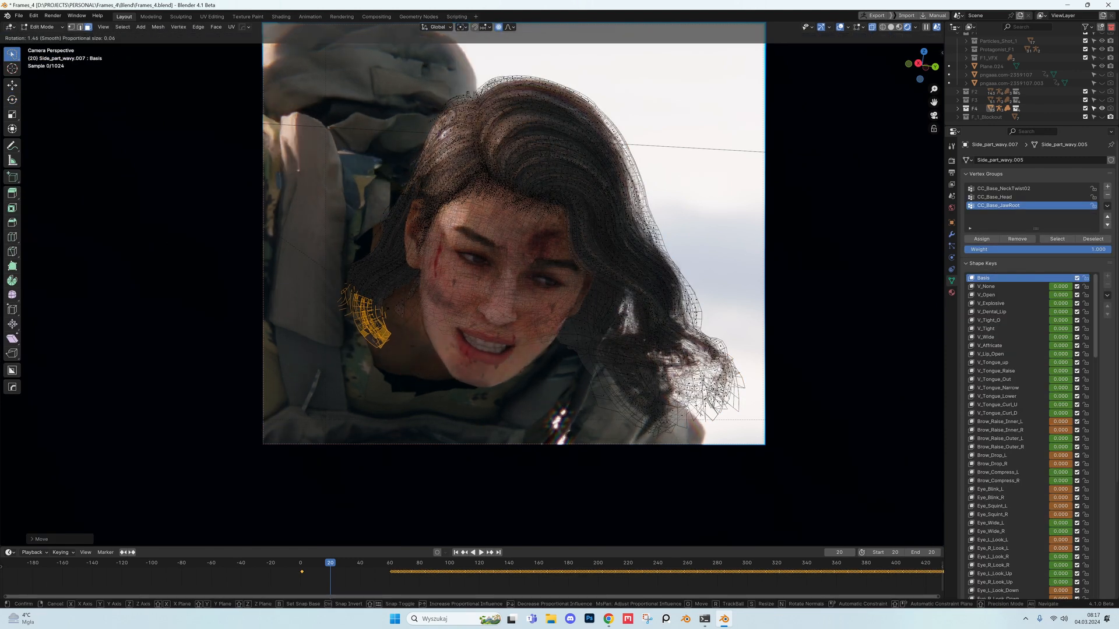